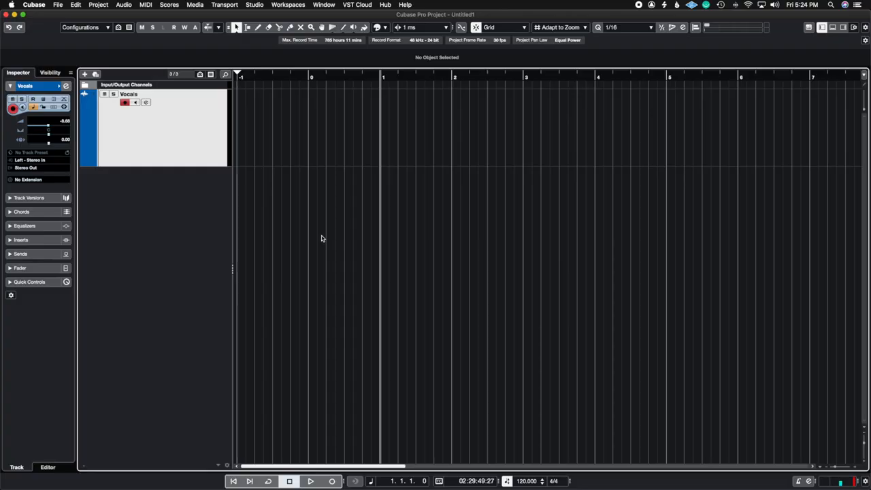
mouse_move(159, 215)
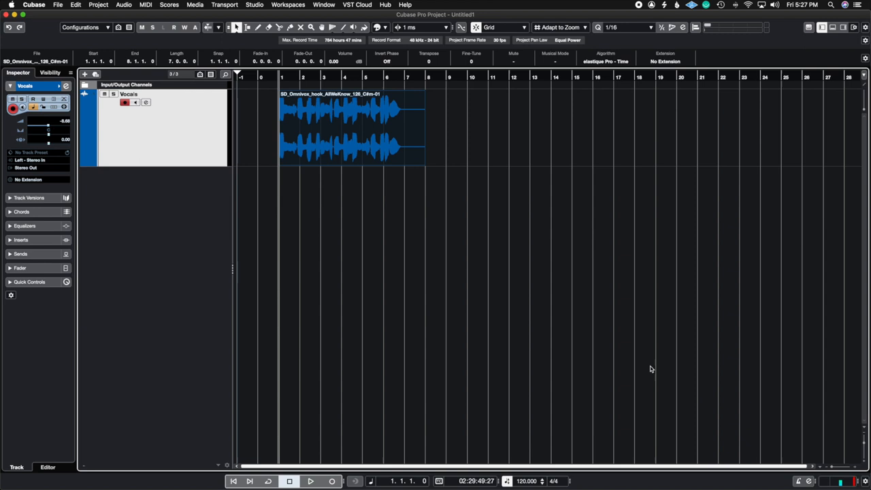
Play back the vocal hook, then stop playback.
left_click(310, 481)
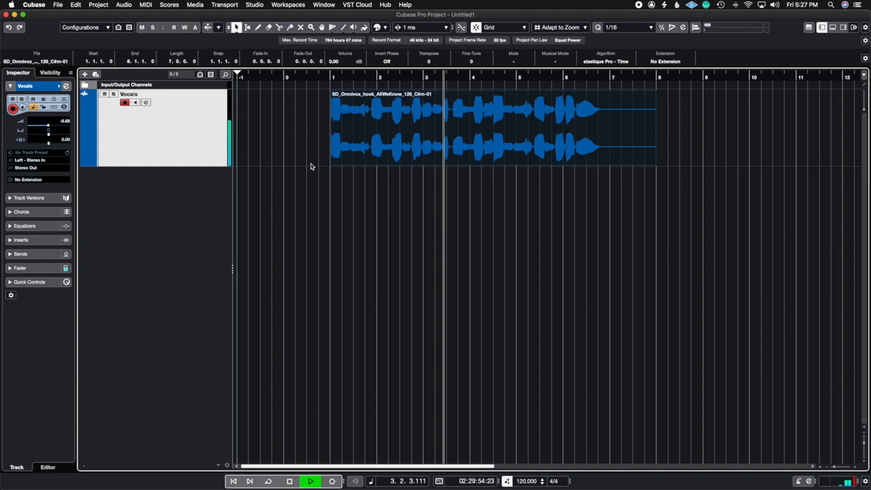
left_click(289, 481)
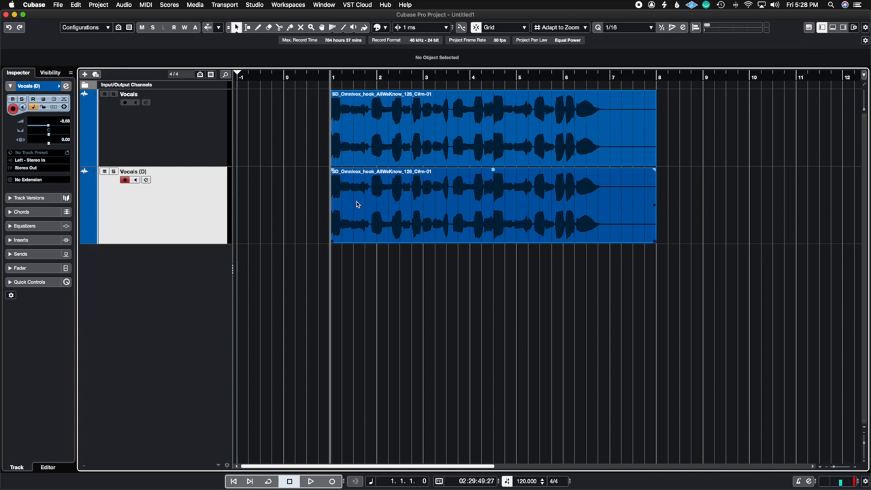
Open the duplicated Vocals (D) event in the VariAudio pitch editor.
double_click(476, 204)
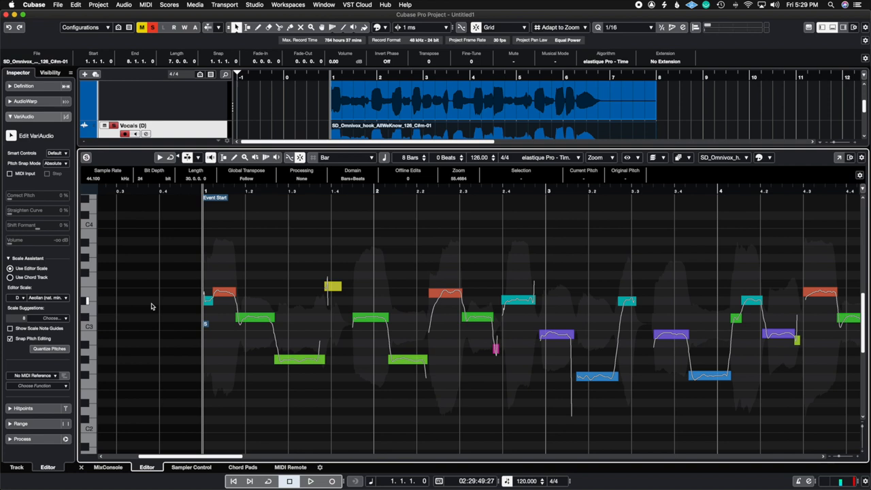
mouse_move(31, 313)
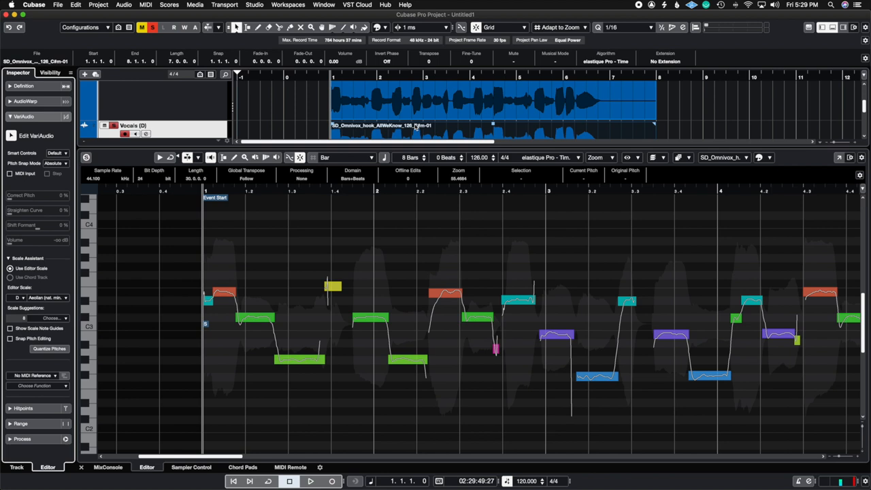
Set the Scale Assistant editor scale to C# Aeolian.
left_click(38, 297)
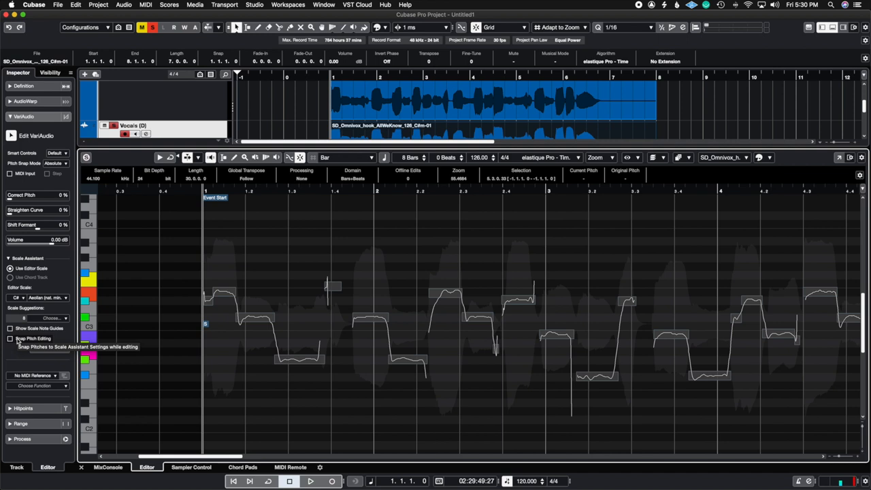
Shift the selected Vocals (D) segments up by scale steps into a harmony line.
left_click(10, 338)
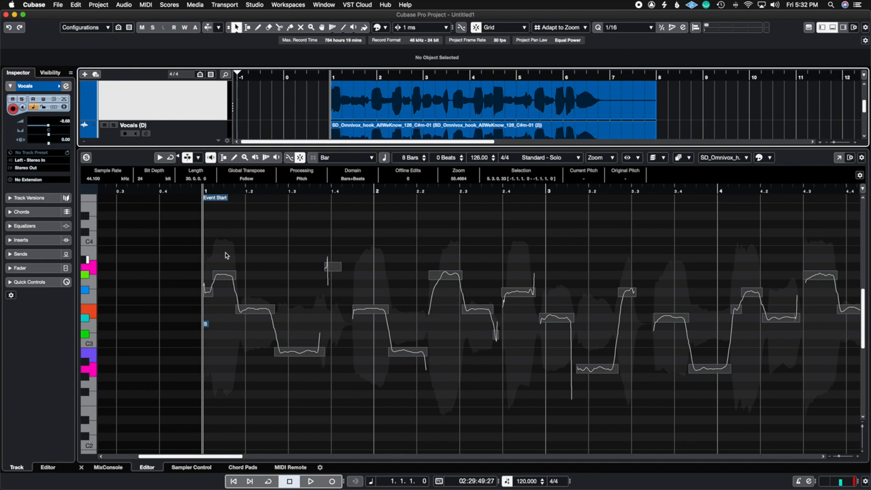
Duplicate the vocal track again and enable Snap Pitch Editing.
left_click(311, 481)
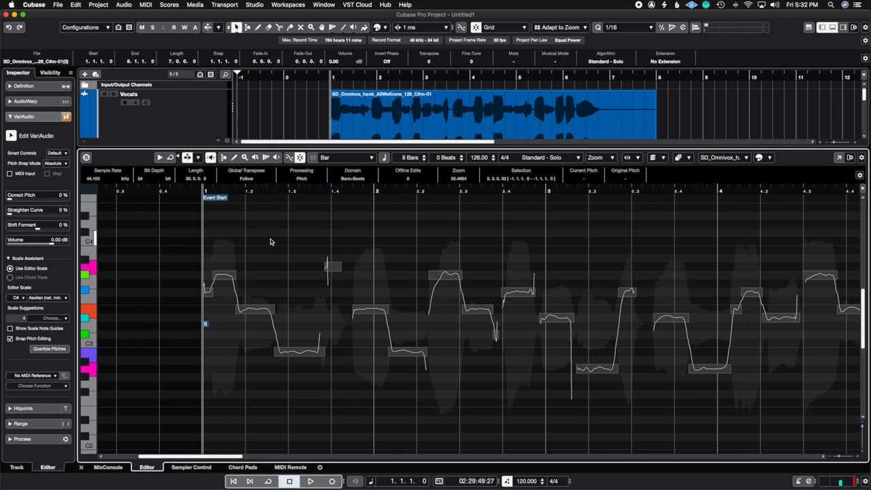
left_click(310, 481)
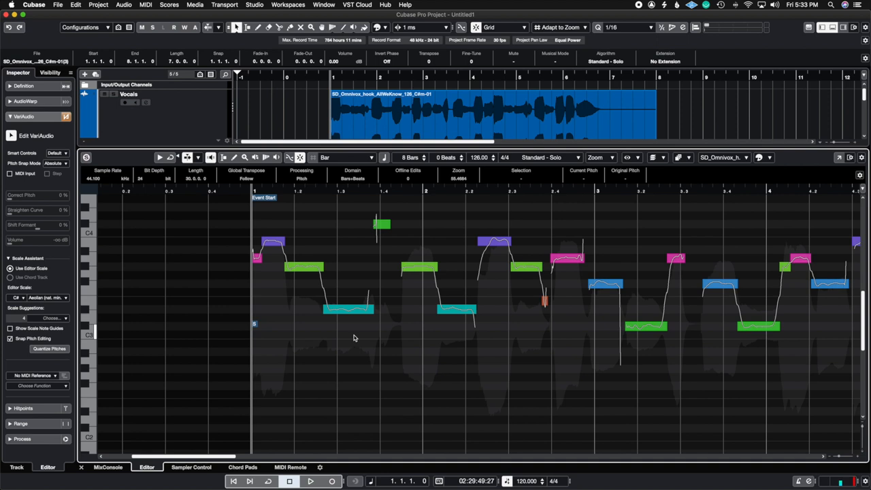
Raise the two low notes in bars 1–2 and set the bar 2.4 note to G#3.
left_click(348, 300)
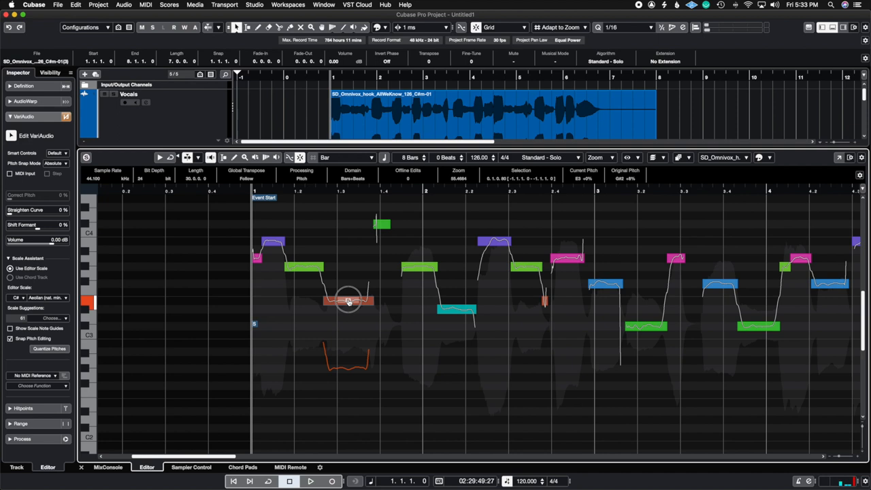
left_click_drag(347, 300, 456, 308)
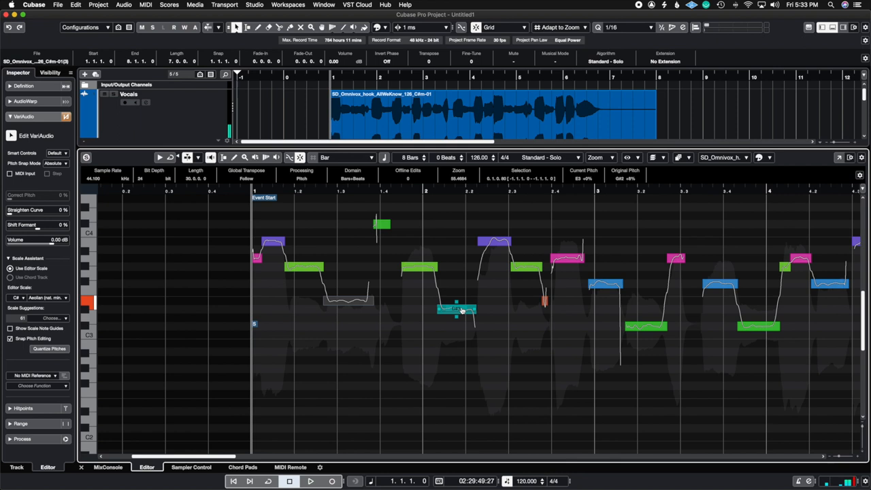
left_click(310, 481)
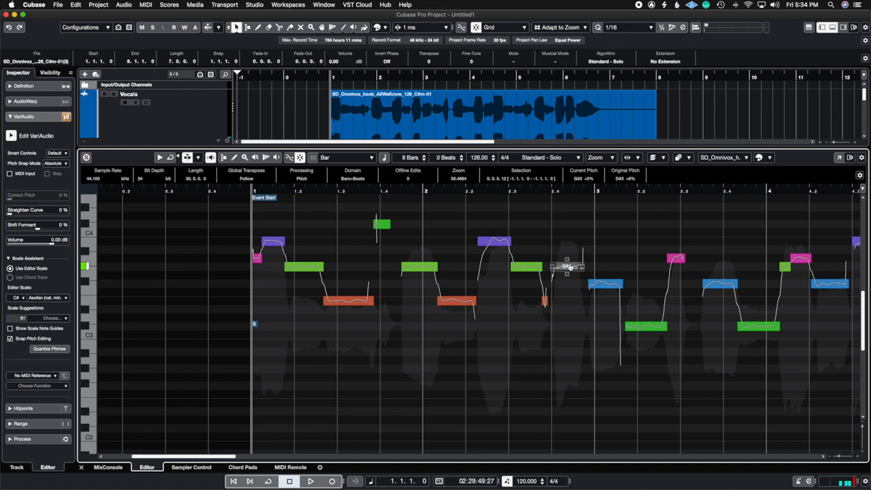
left_click(311, 481)
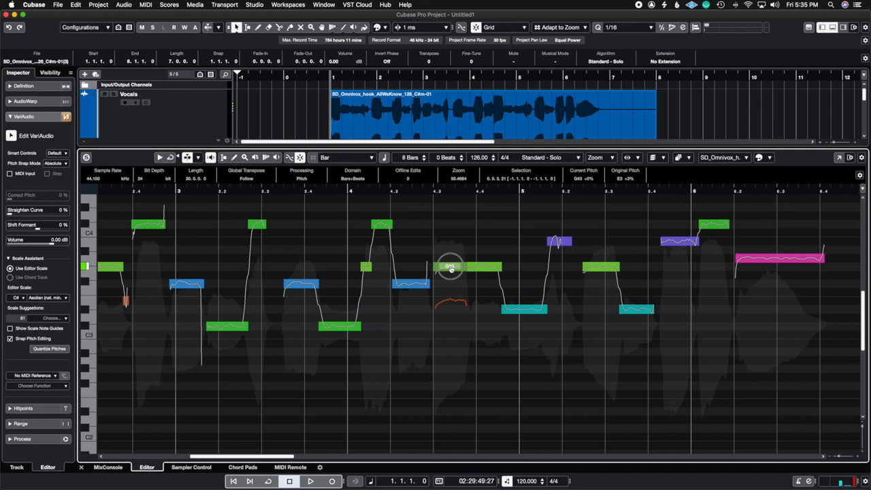
Move the note at bar 4.3 from E3 to G#3.
left_click(310, 481)
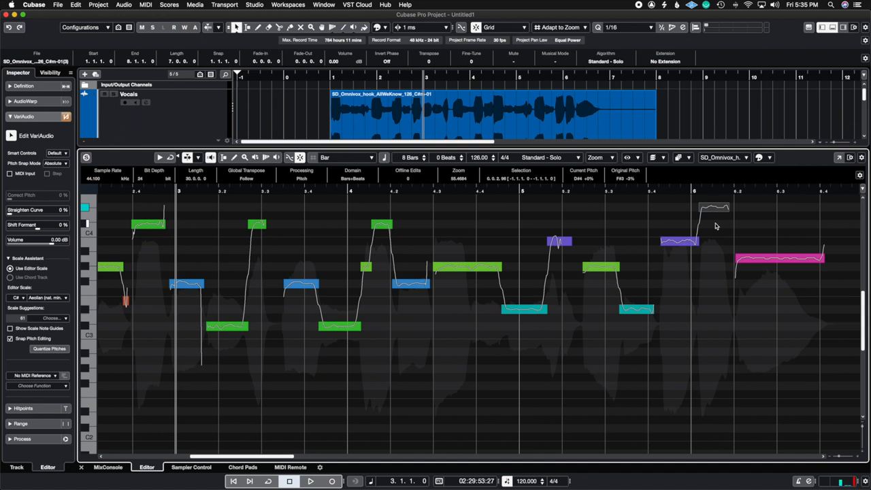
Move the note just after bar 6 up to D#4.
left_click(311, 481)
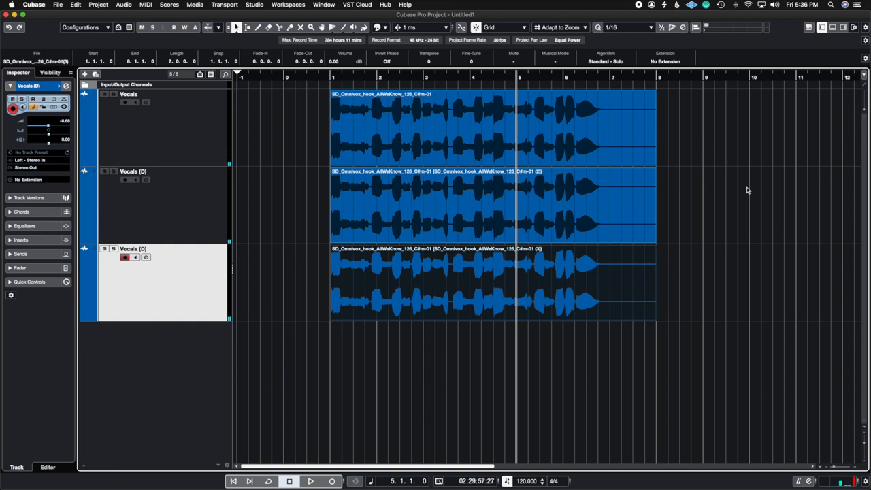
mouse_move(739, 211)
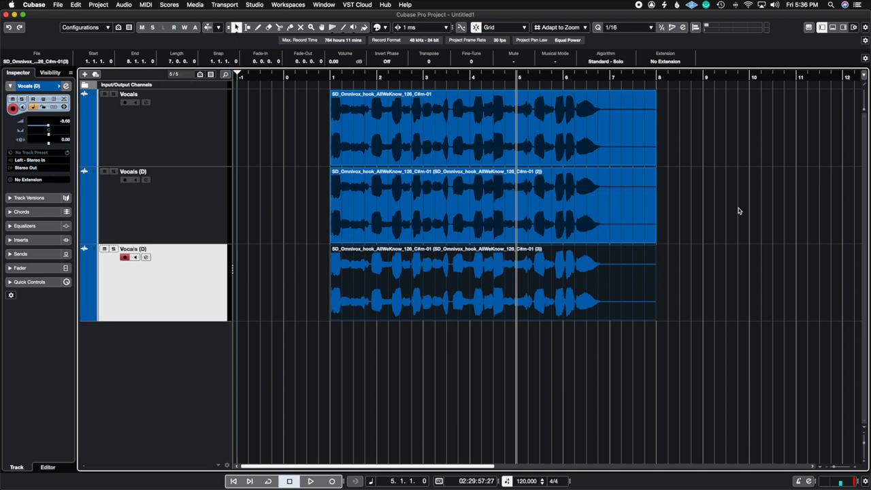